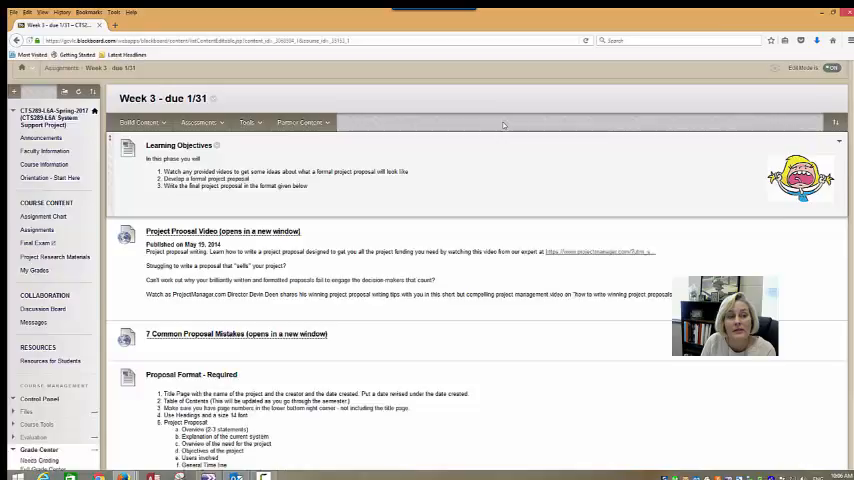
pyautogui.scroll(-3)
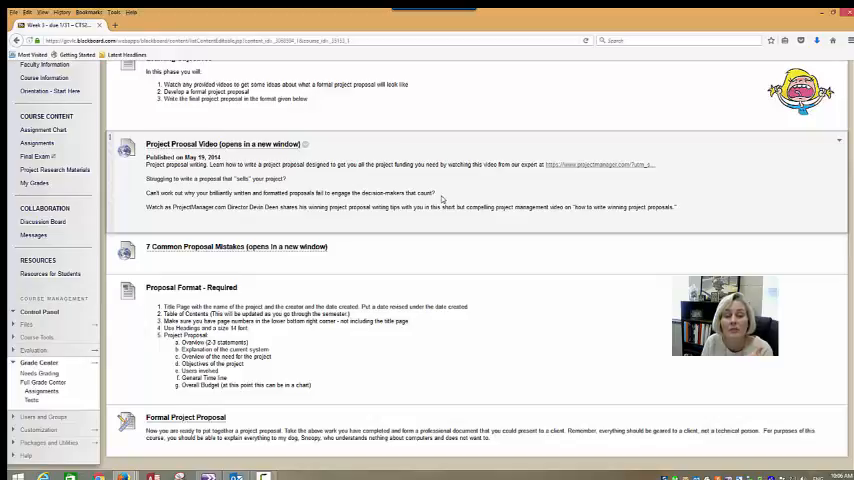
pyautogui.moveTo(443, 196)
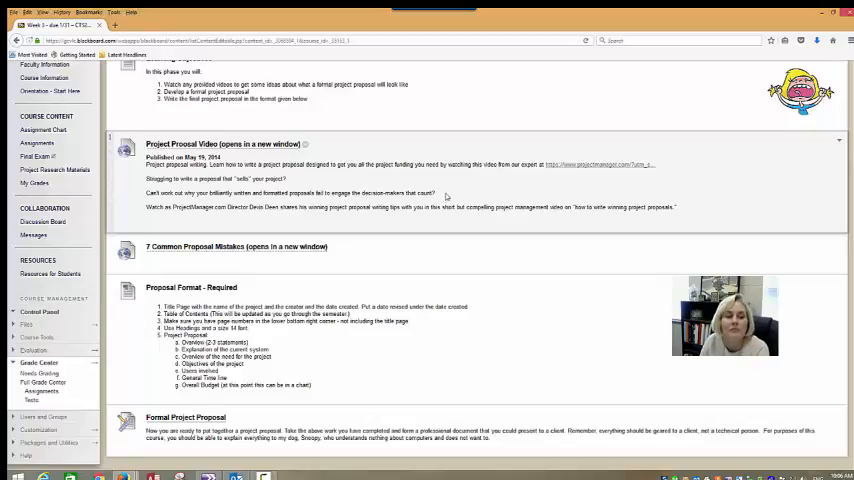